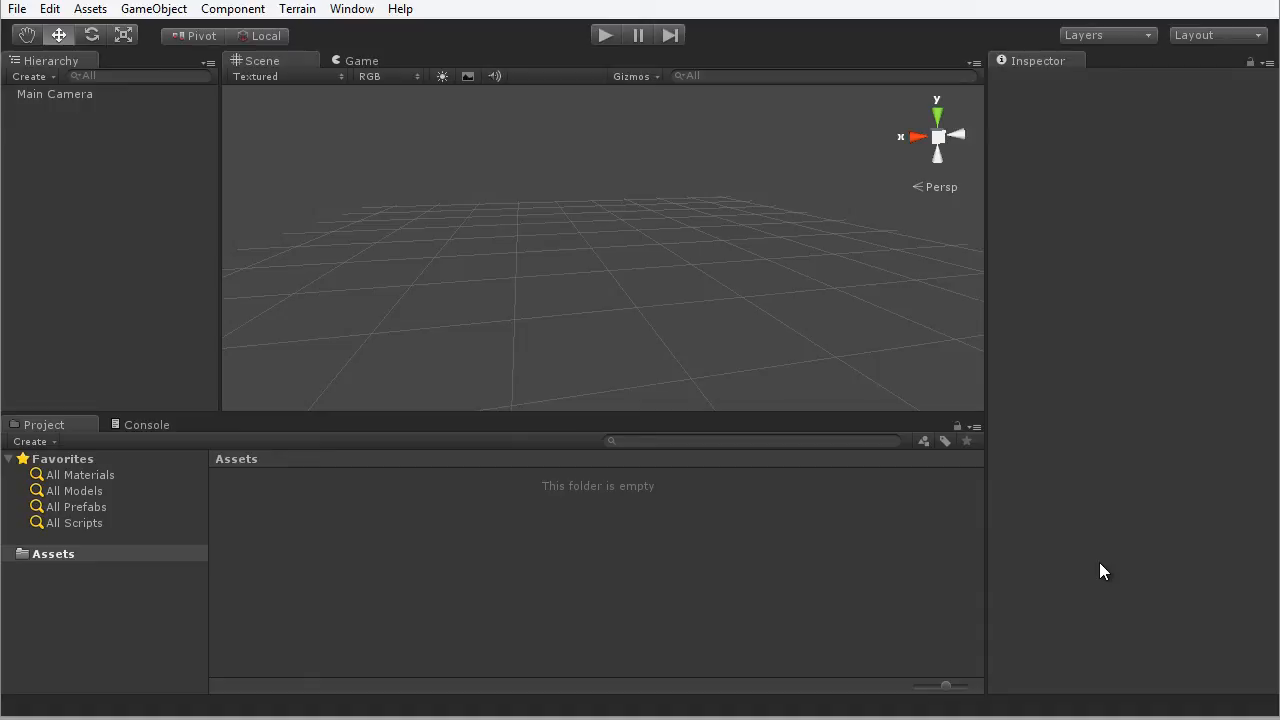
pyautogui.moveTo(298, 540)
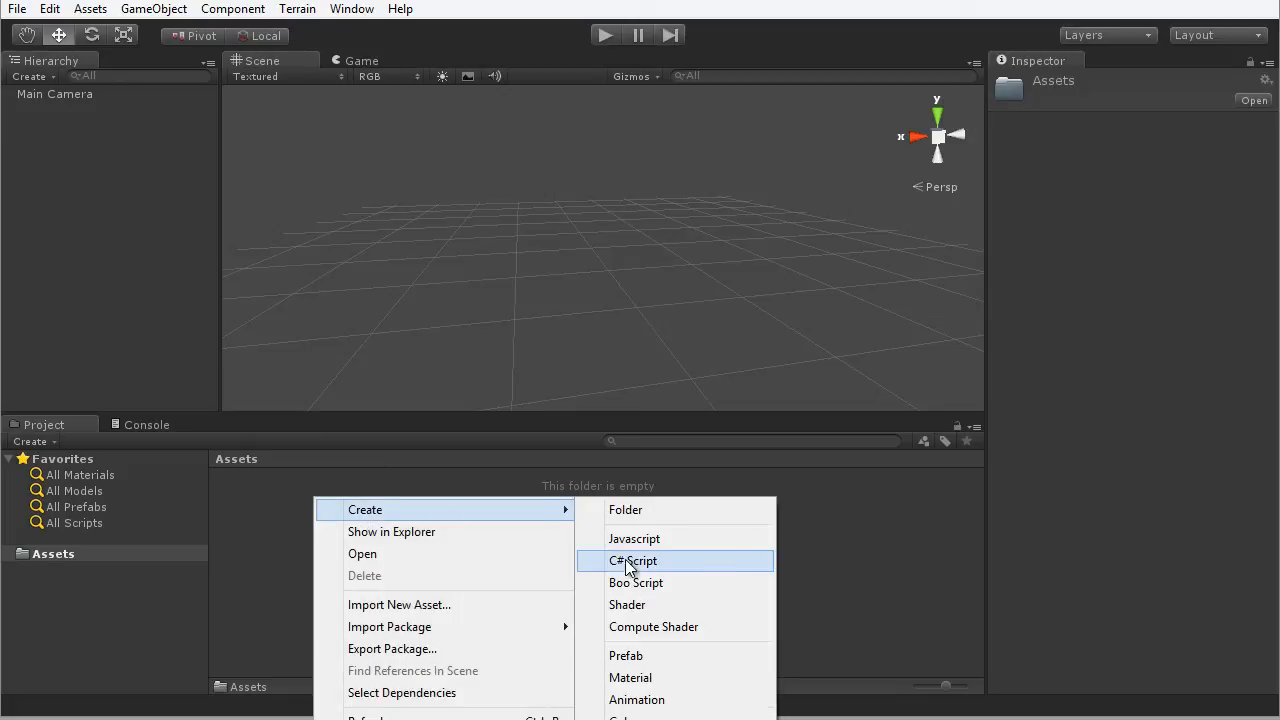
pyautogui.moveTo(708, 565)
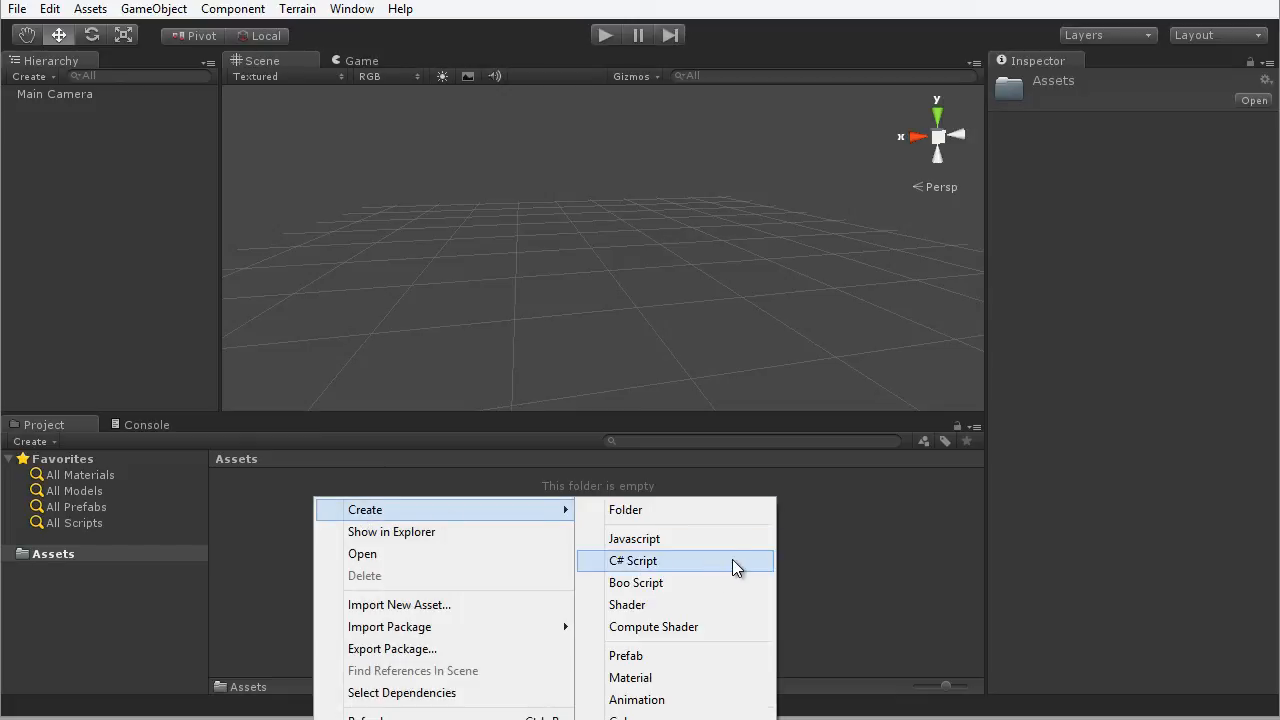
pyautogui.moveTo(660, 590)
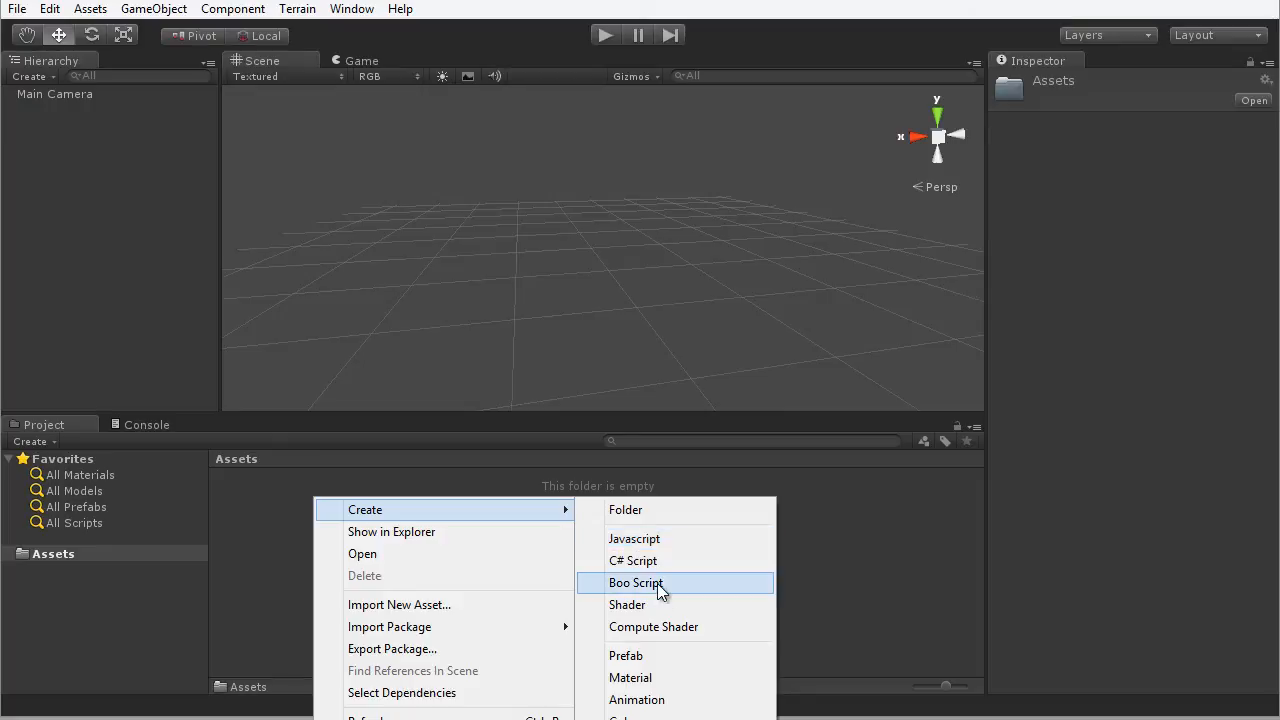
pyautogui.moveTo(715, 570)
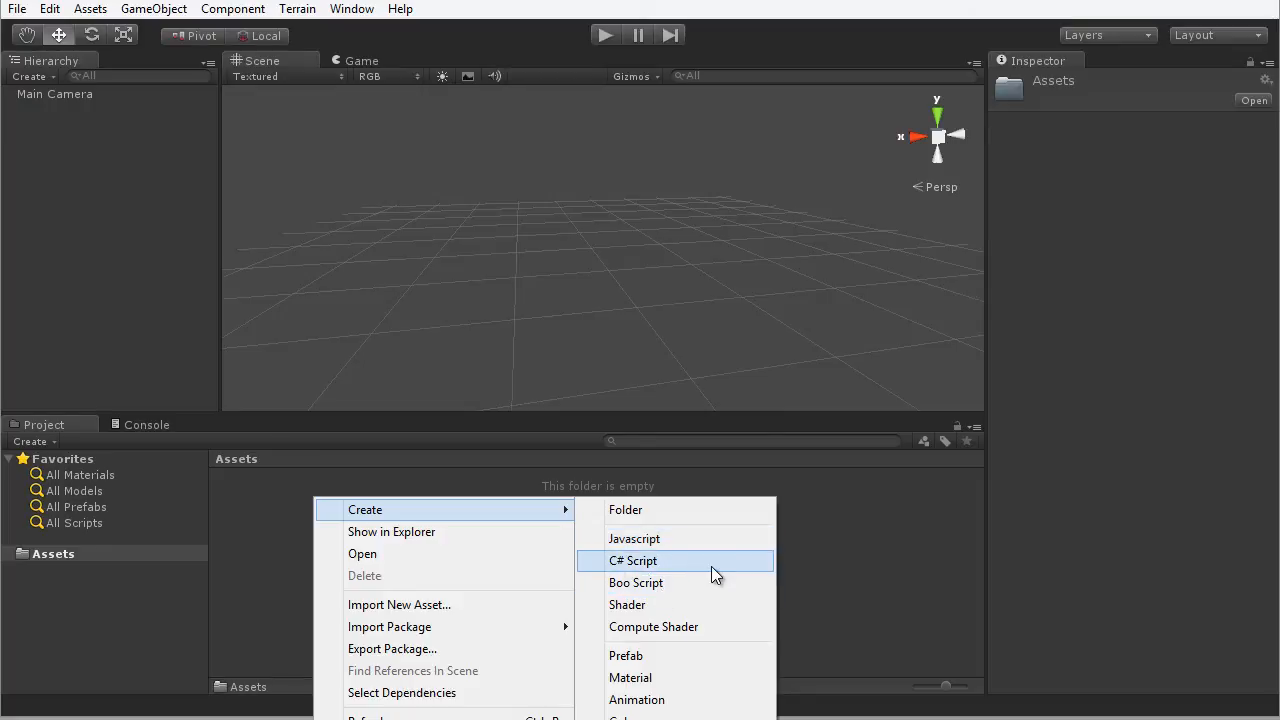
pyautogui.moveTo(713, 568)
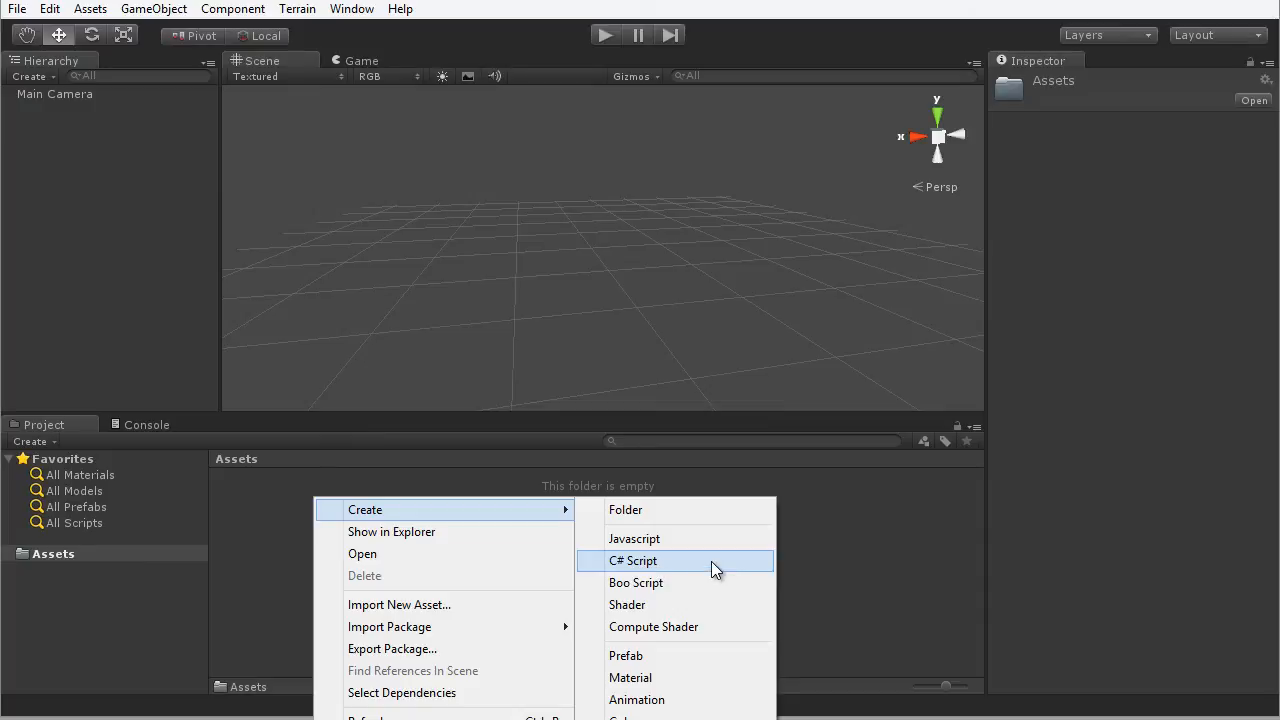
# Step: Create a new C# script asset and name it HelloWorld
pyautogui.click(633, 560)
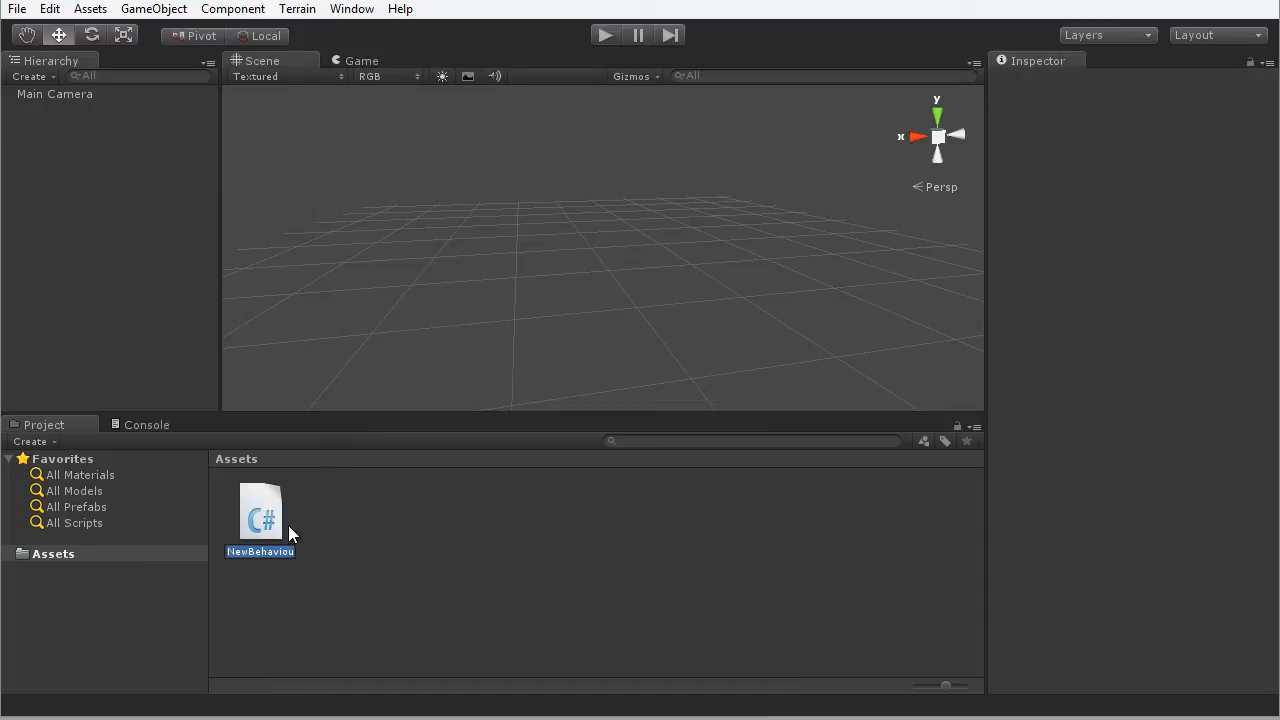
pyautogui.moveTo(390, 547)
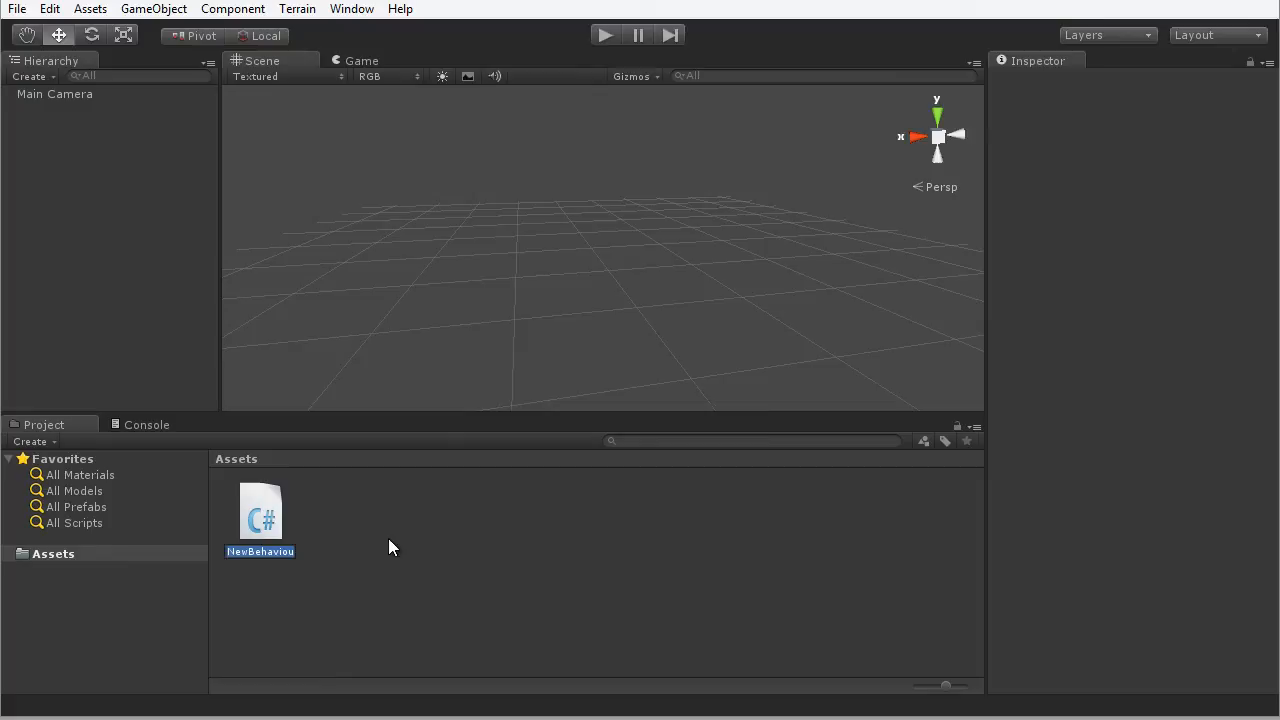
pyautogui.write('HelloWorld')
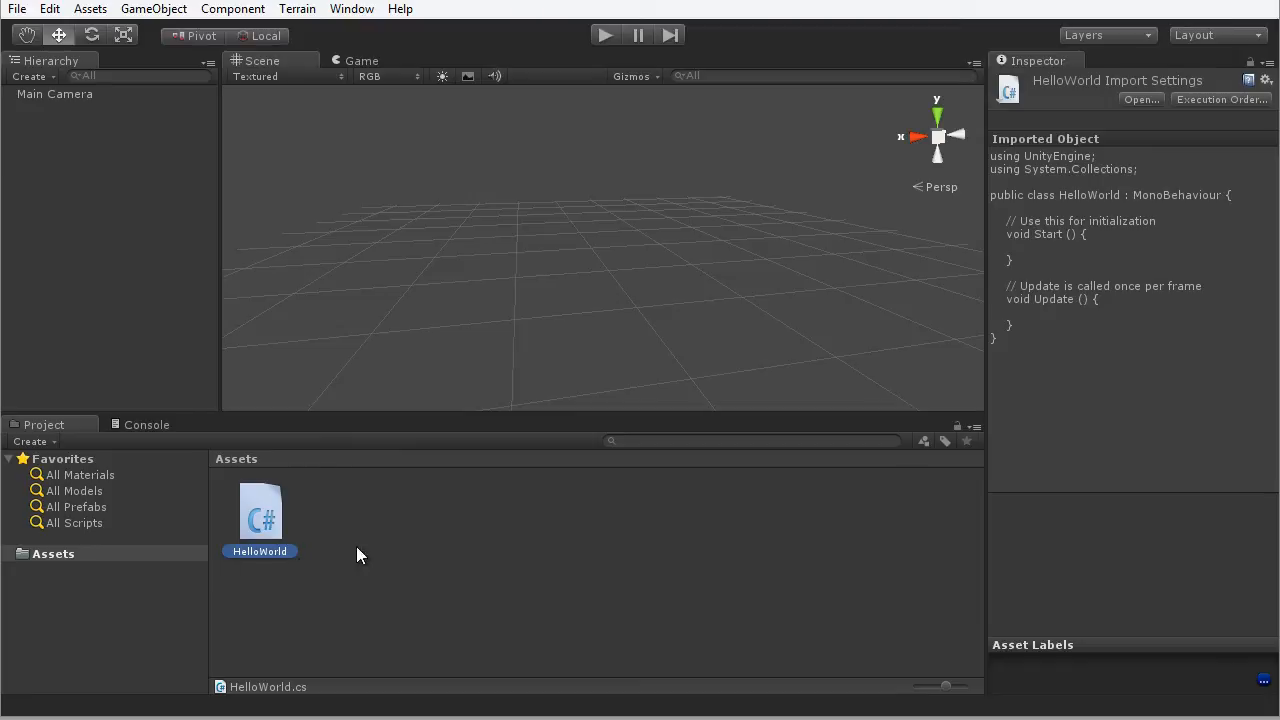
pyautogui.moveTo(1037, 250)
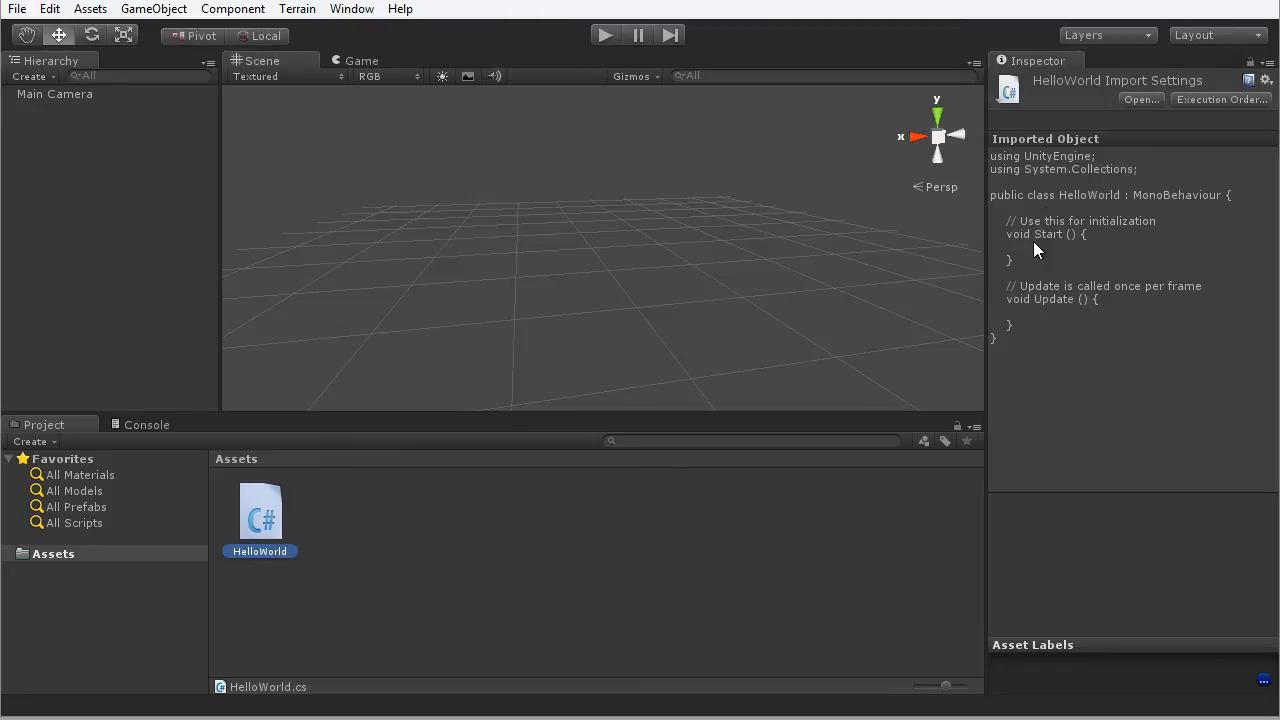
pyautogui.moveTo(1119, 313)
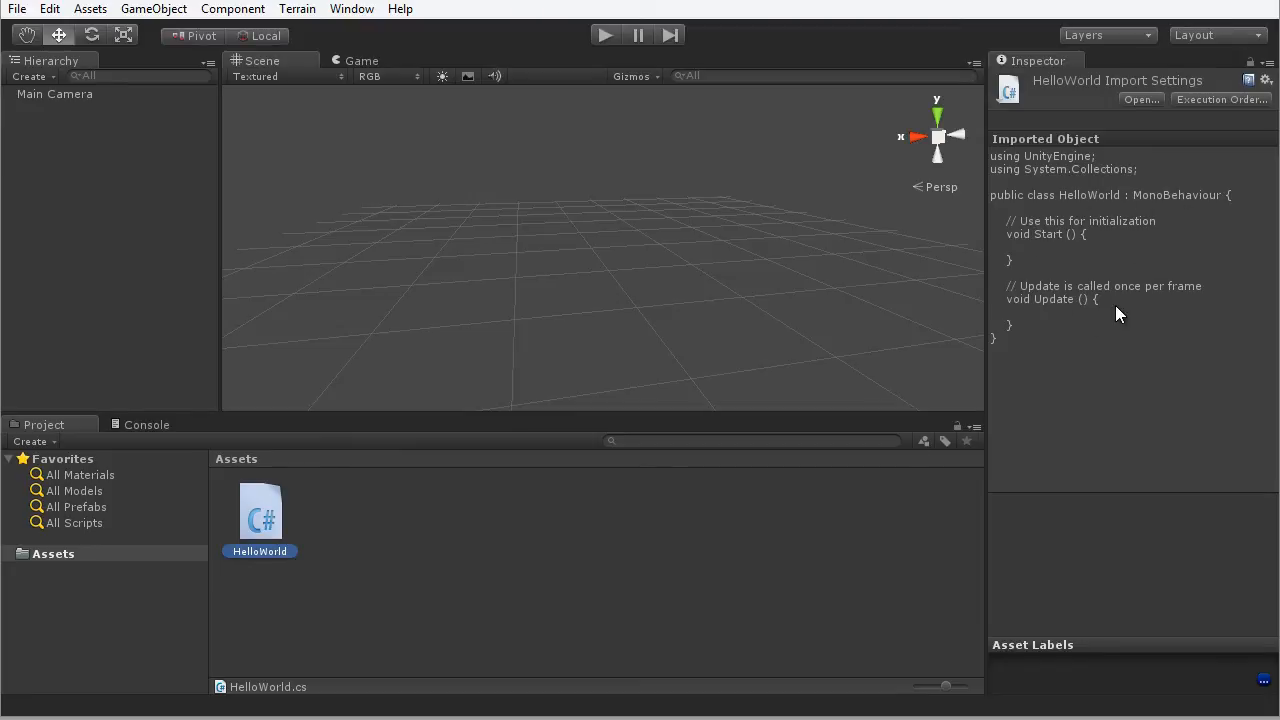
pyautogui.moveTo(798, 495)
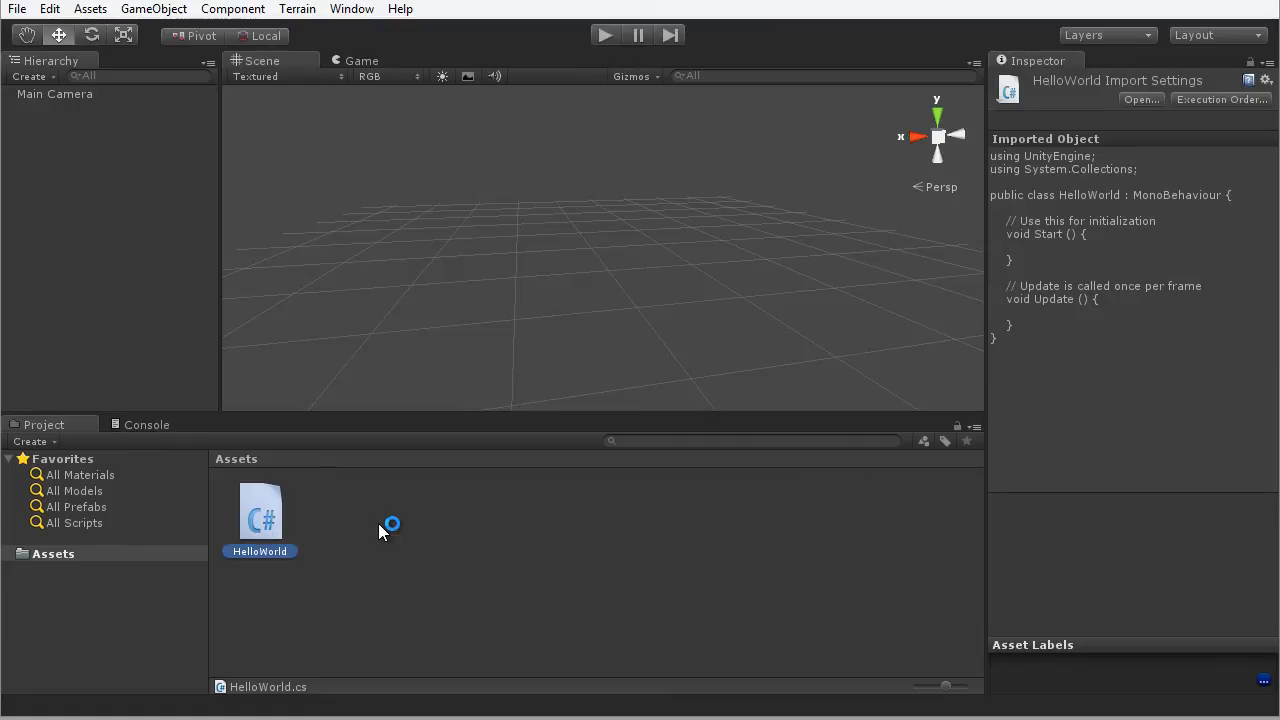
# Step: Add print("hello world"); inside HelloWorld's Start method in MonoDevelop and save
pyautogui.doubleClick(260, 510)
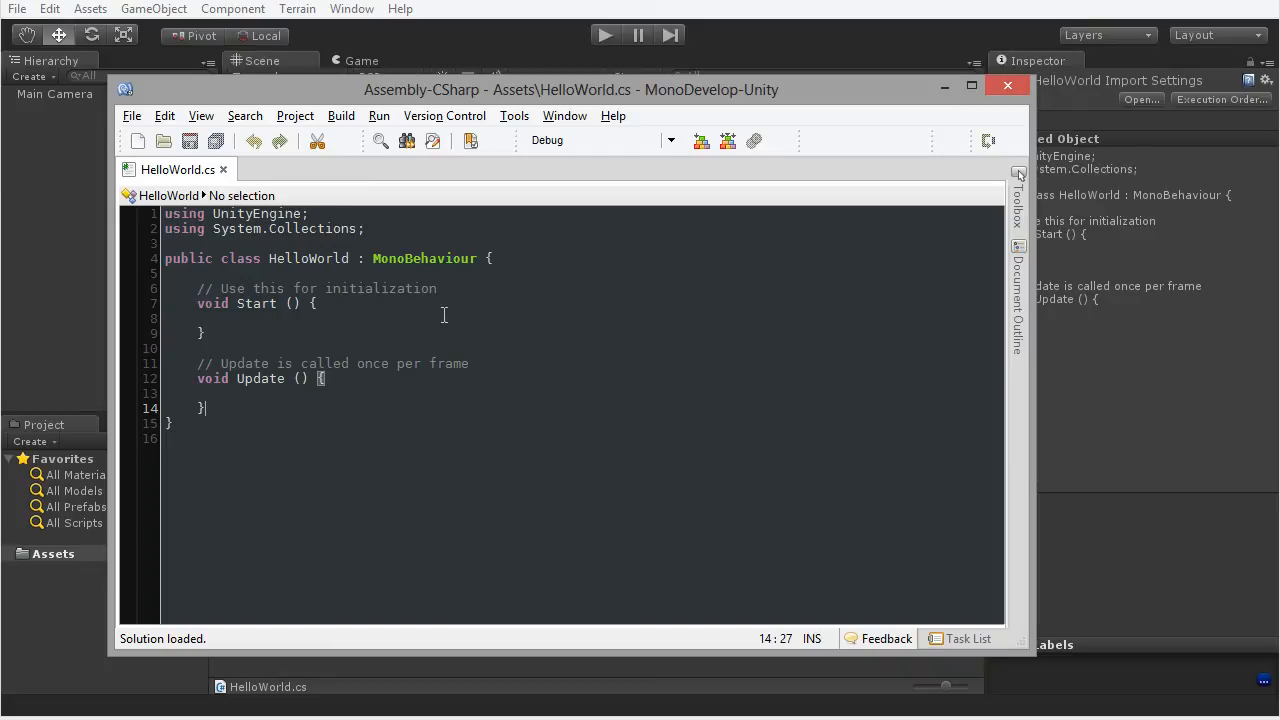
pyautogui.click(478, 258)
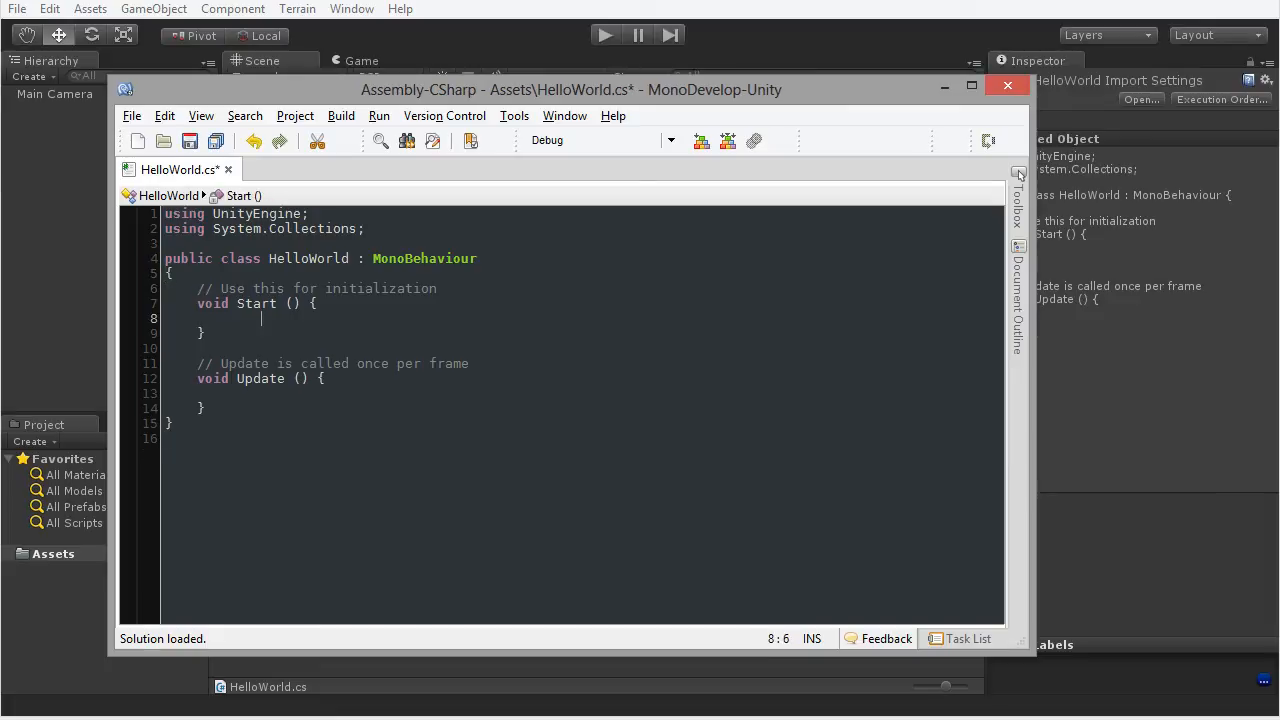
pyautogui.write('print')
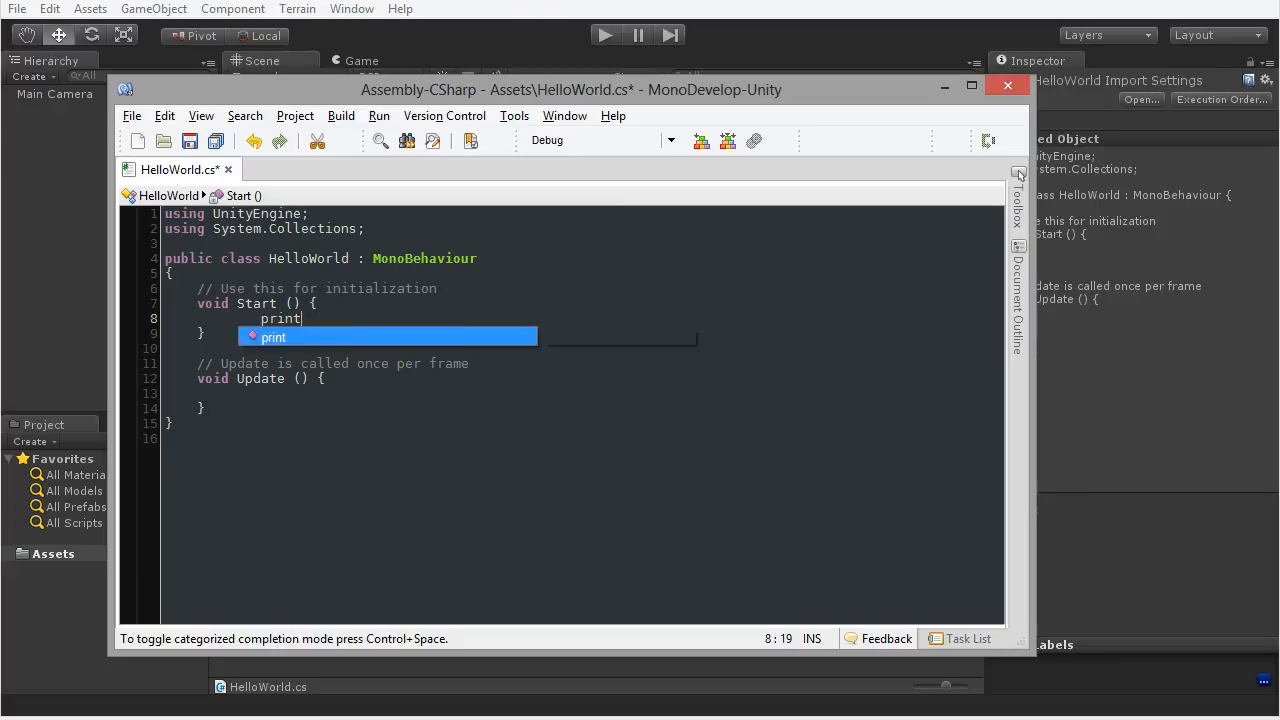
pyautogui.write('("hello world");')
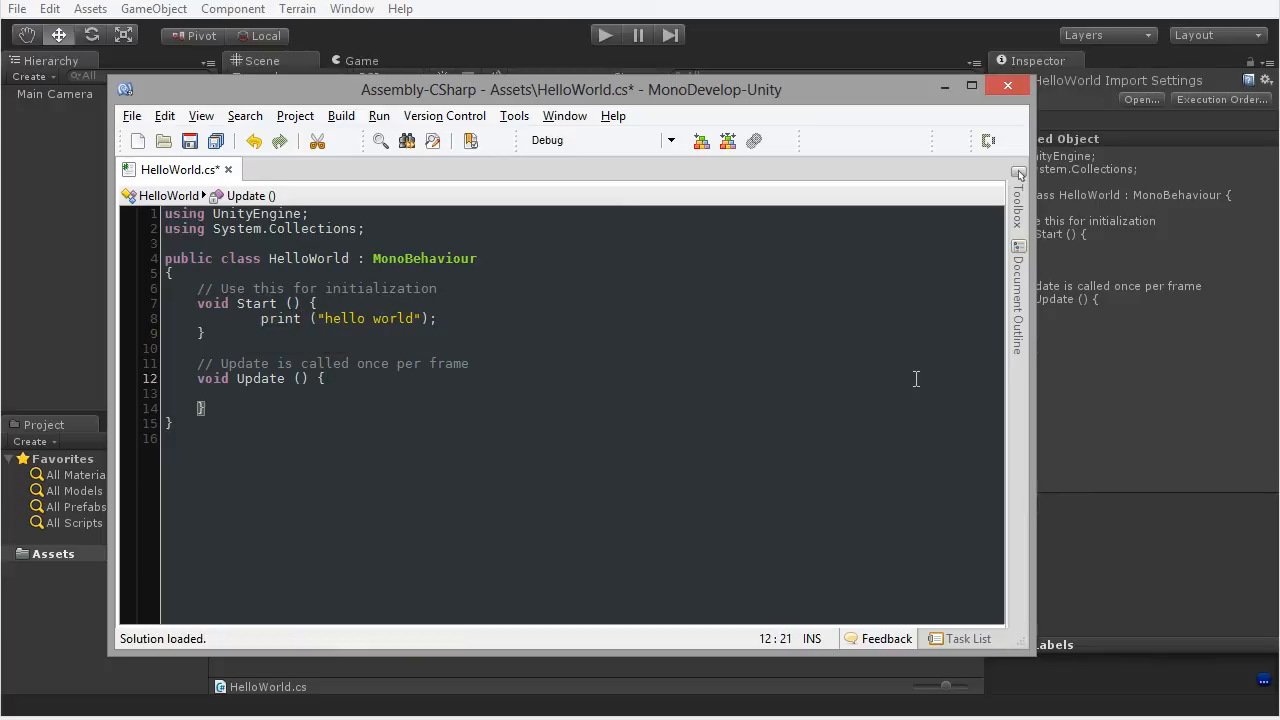
pyautogui.press('ctrl+s')
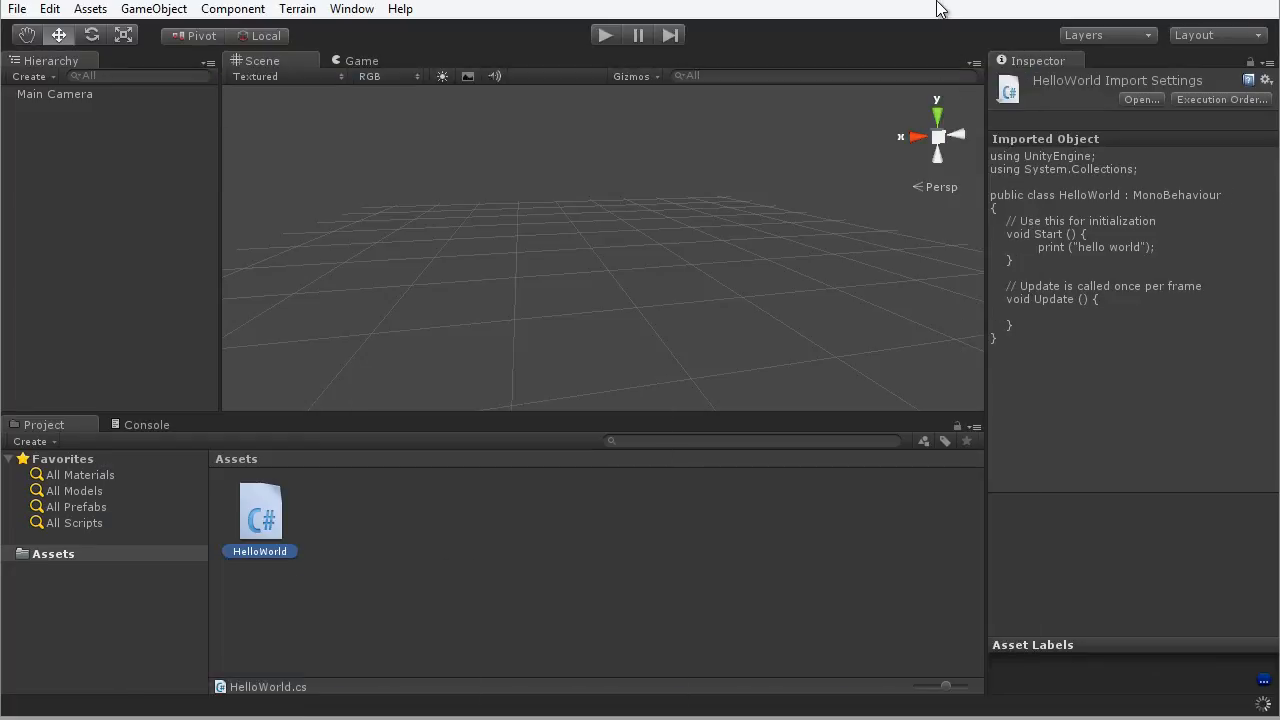
pyautogui.moveTo(803, 602)
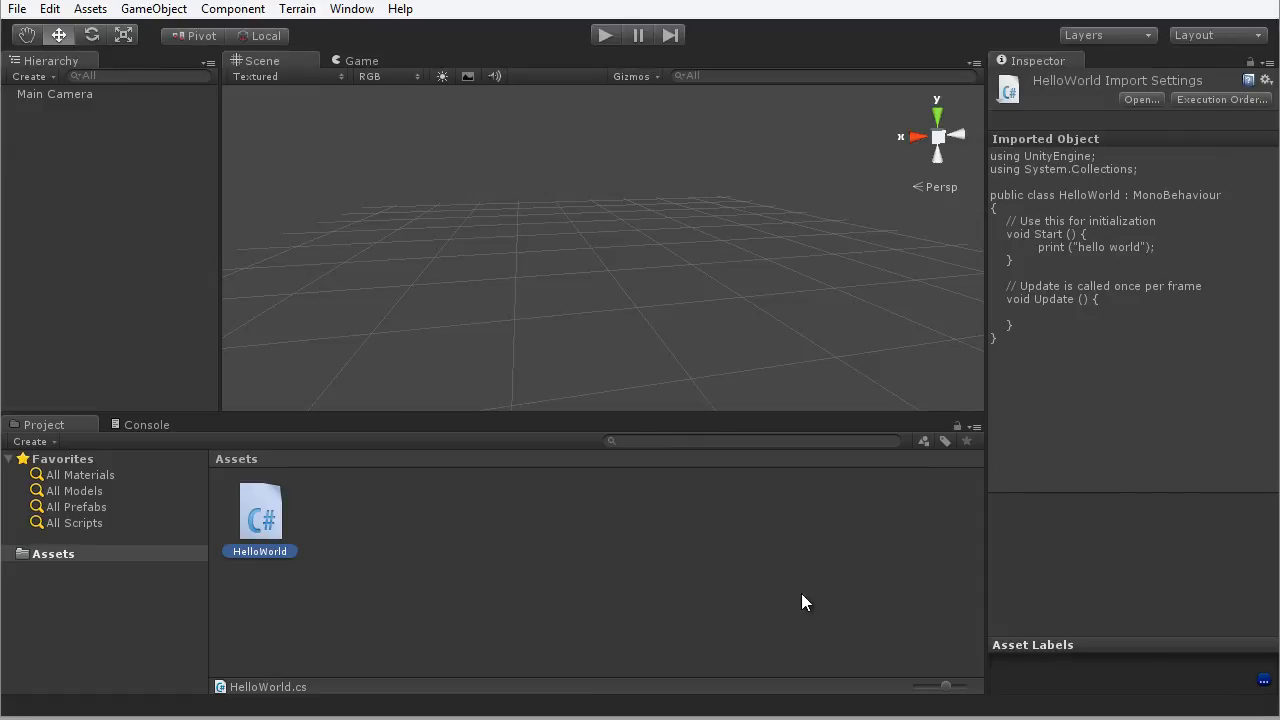
# Step: Create an empty GameObject from the GameObject menu
pyautogui.click(157, 9)
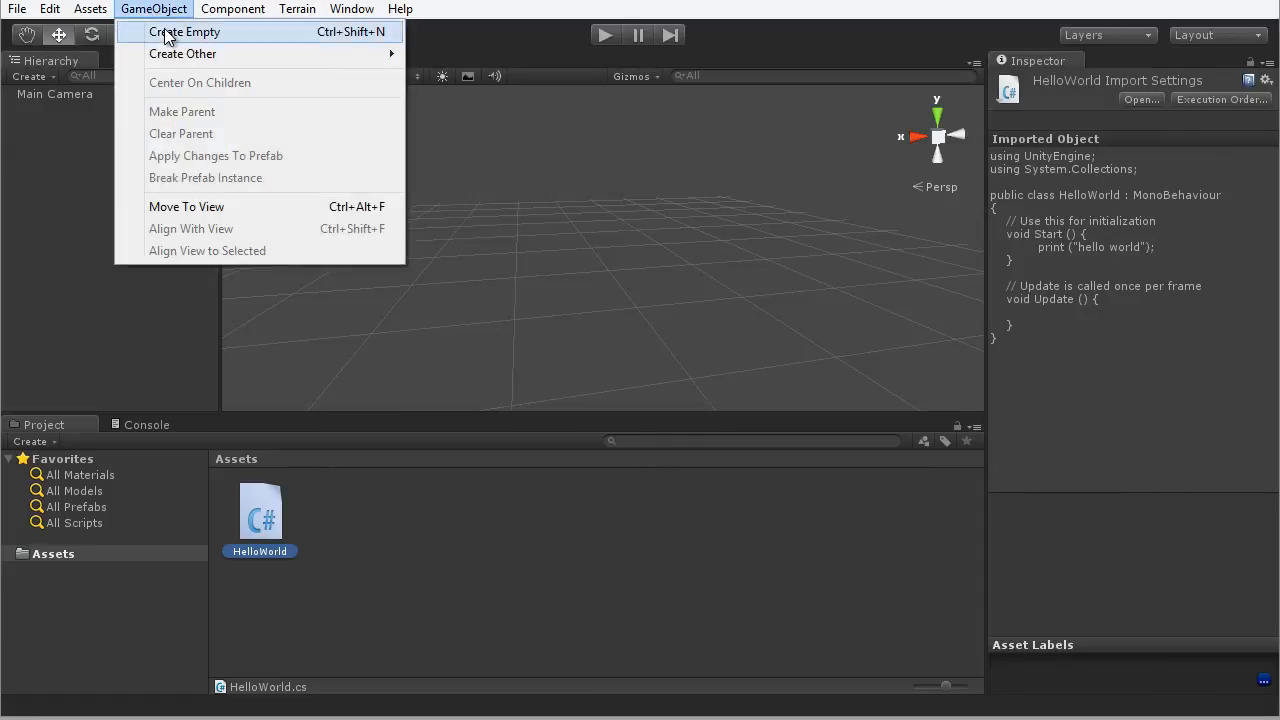
pyautogui.click(191, 33)
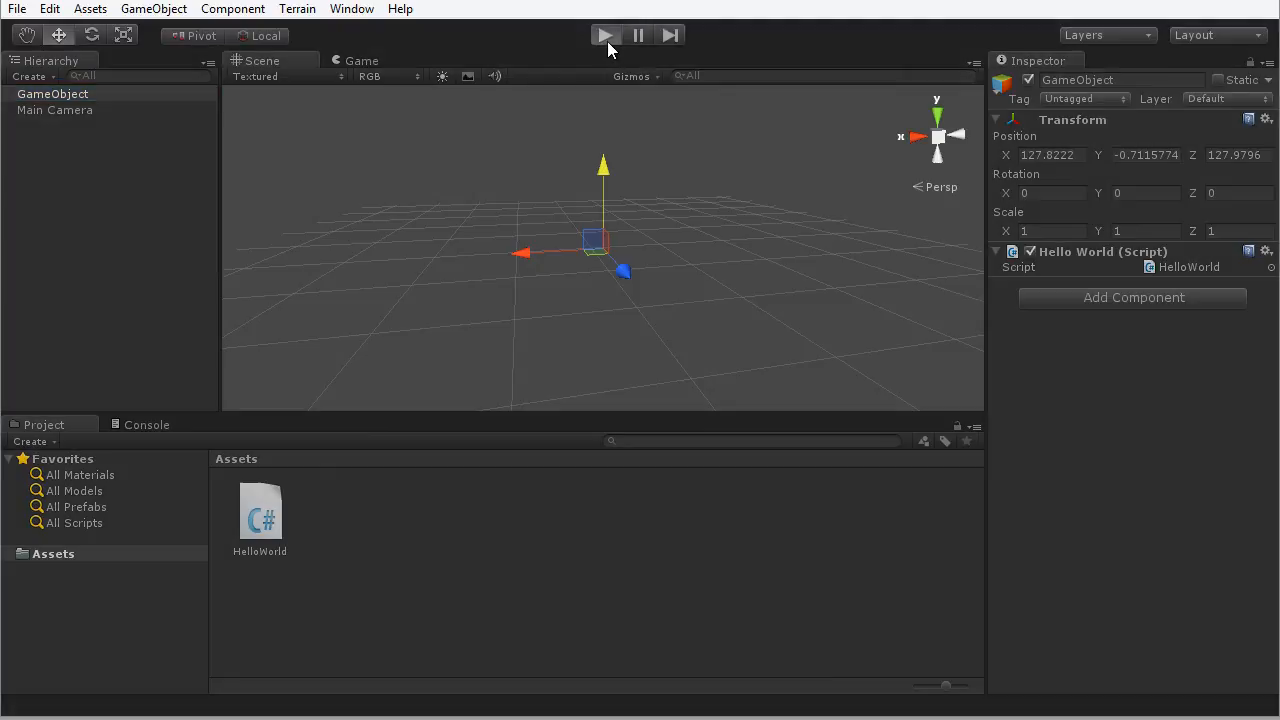
# Step: Play the scene, view the Console, then stop and replay to see 'hello world' logged
pyautogui.click(605, 35)
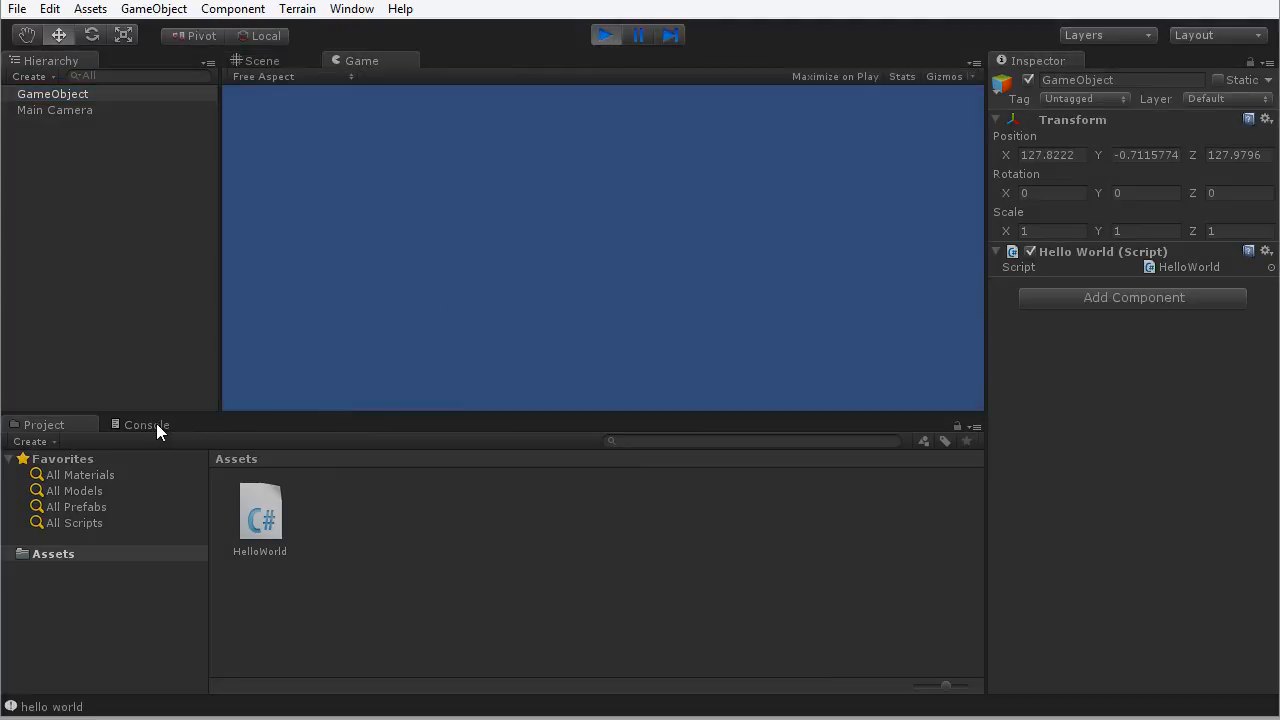
pyautogui.click(147, 424)
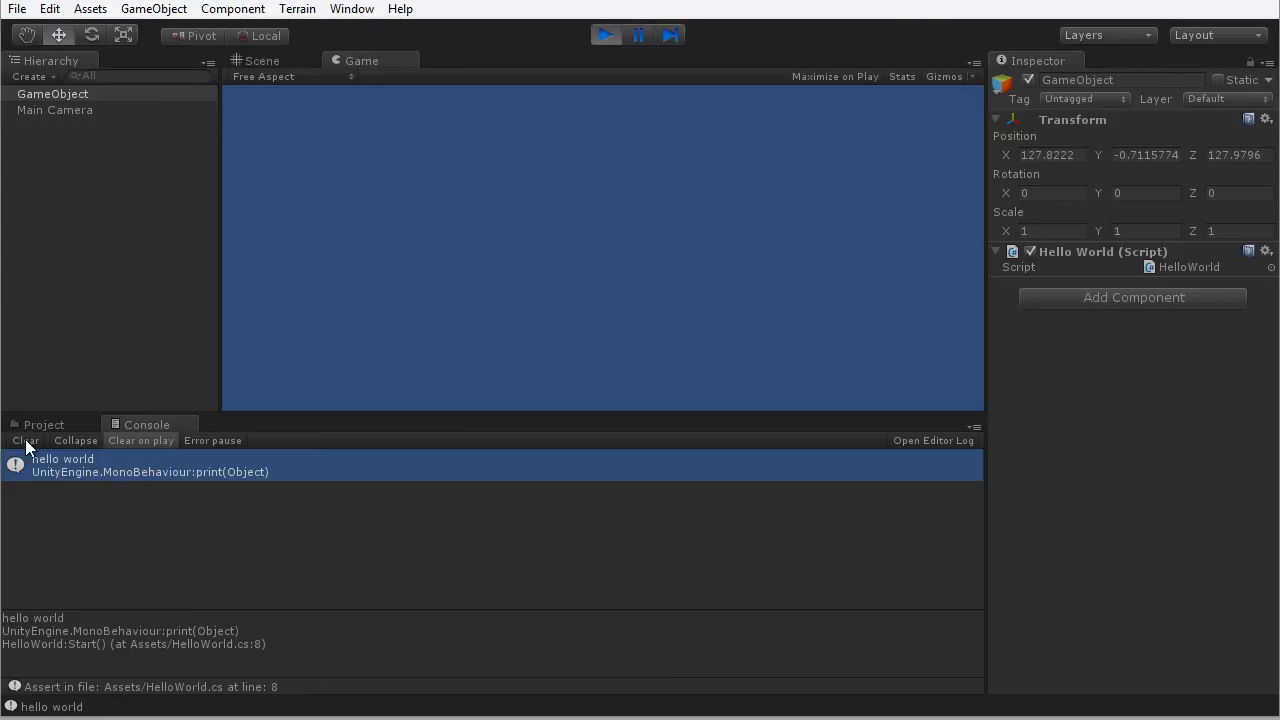
pyautogui.click(606, 35)
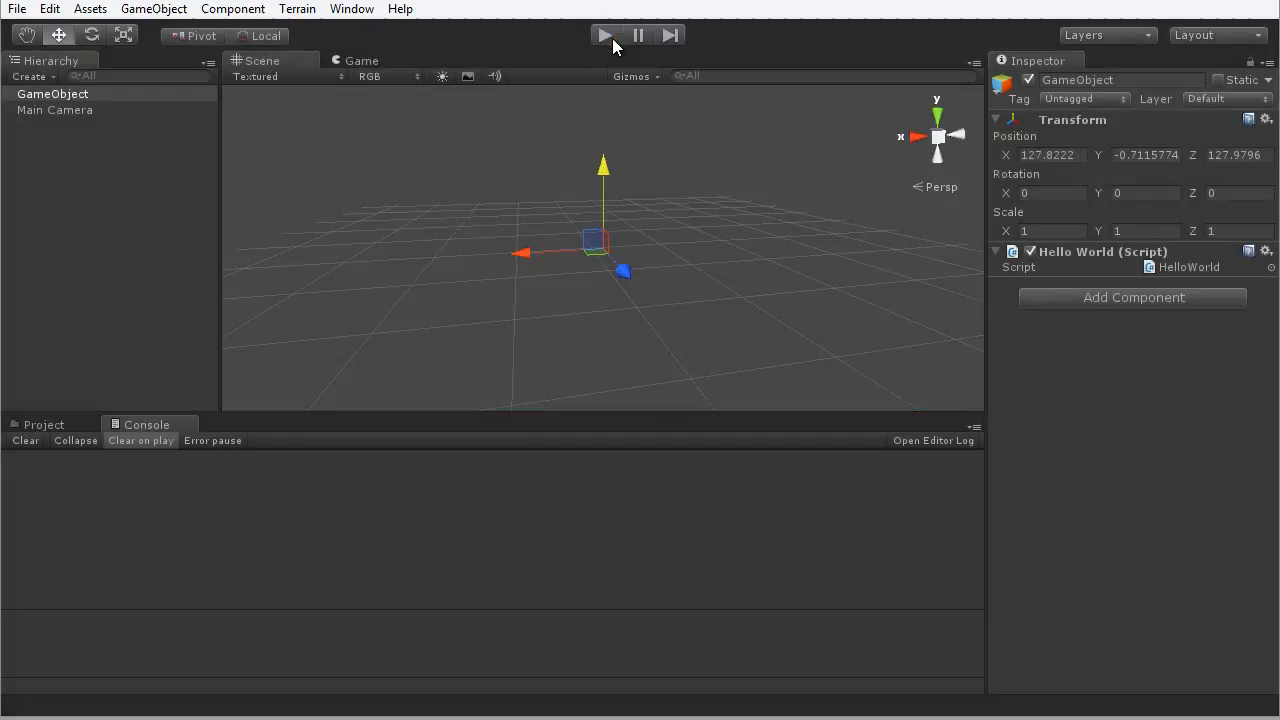
pyautogui.click(607, 35)
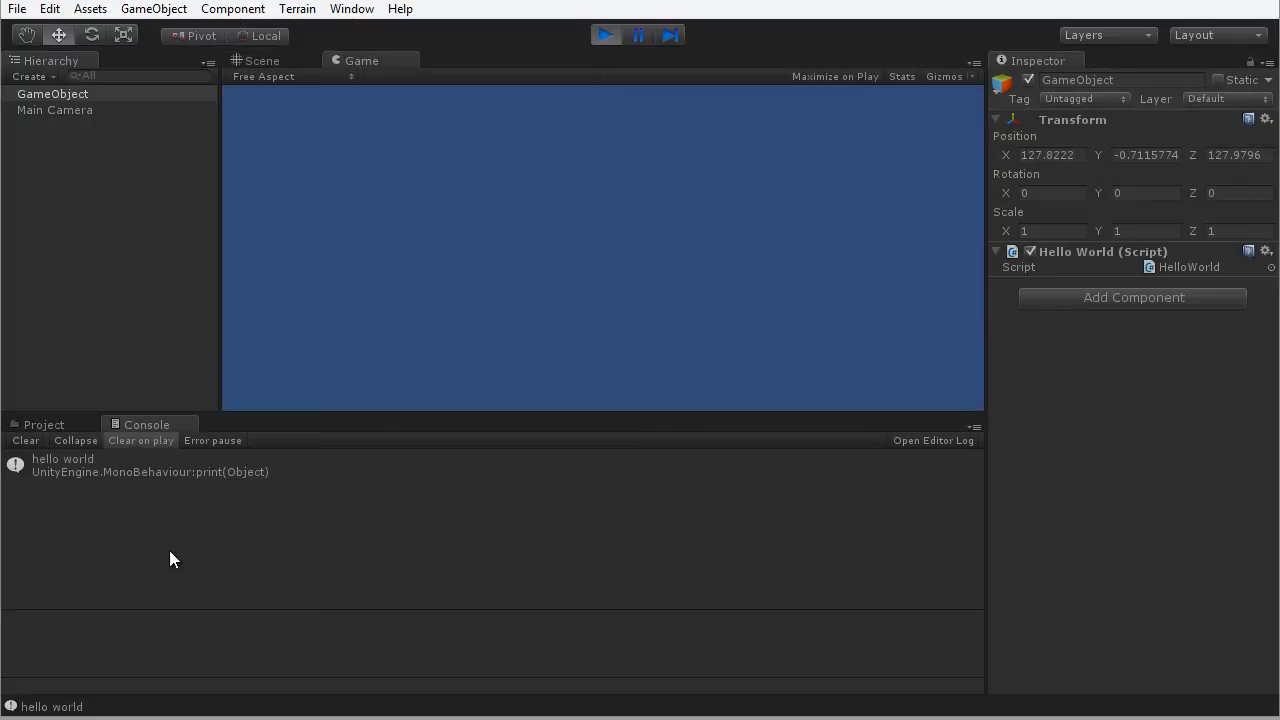